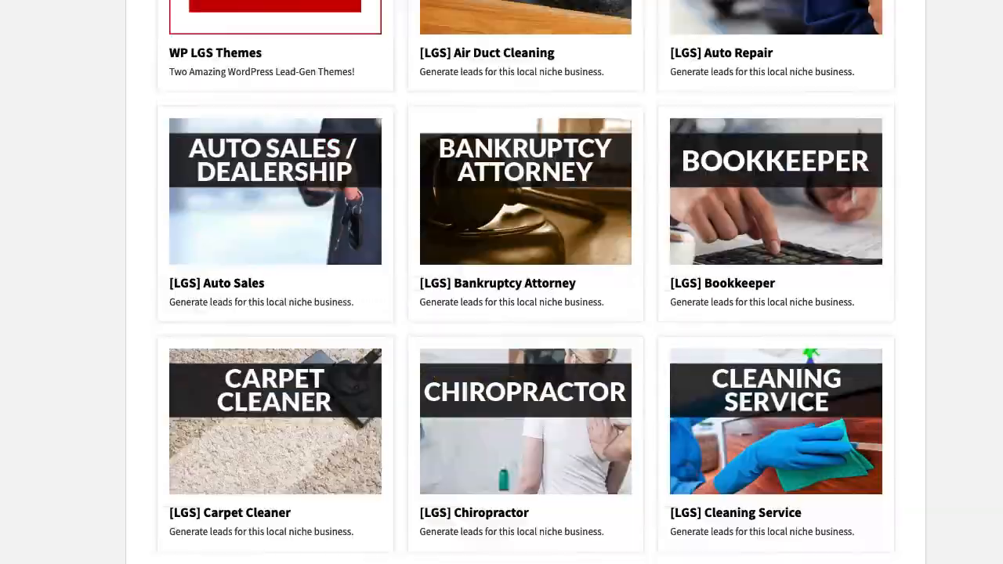
Open the 2022 Top Online Directories - Credibility Book card under Other PLR Products
{"action": "scroll", "scroll_direction": "down", "scroll_amount": 3}
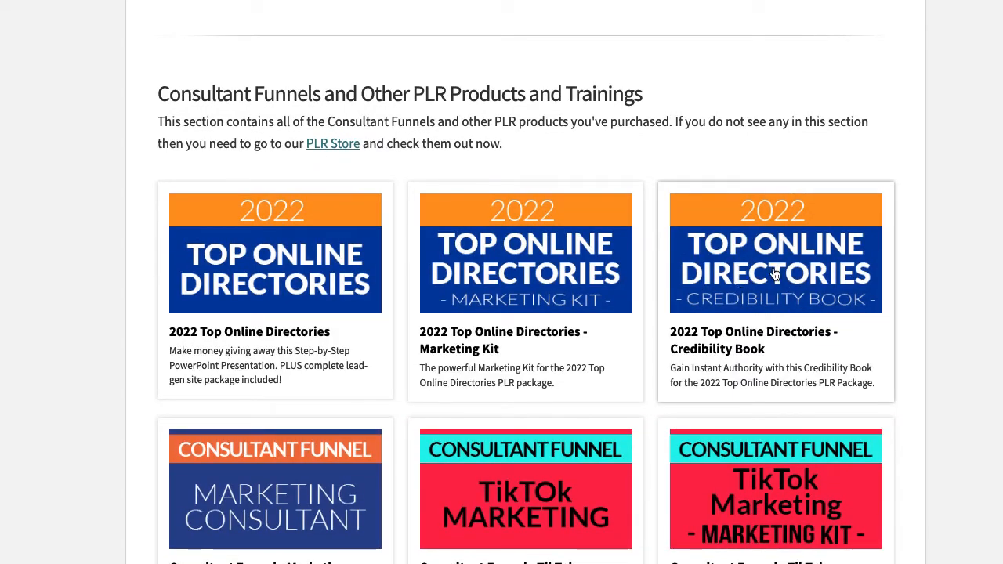
{"action": "left_click", "coordinate": [775, 252]}
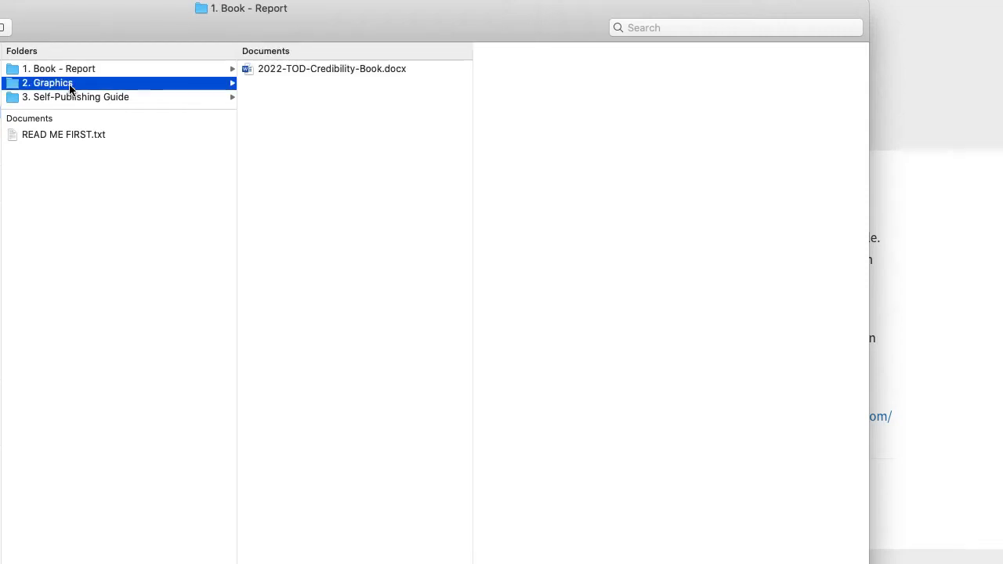
Show the 1. Book - Report folder listing 2022-TOD-Credibility-Book.docx
{"action": "left_click", "coordinate": [59, 68]}
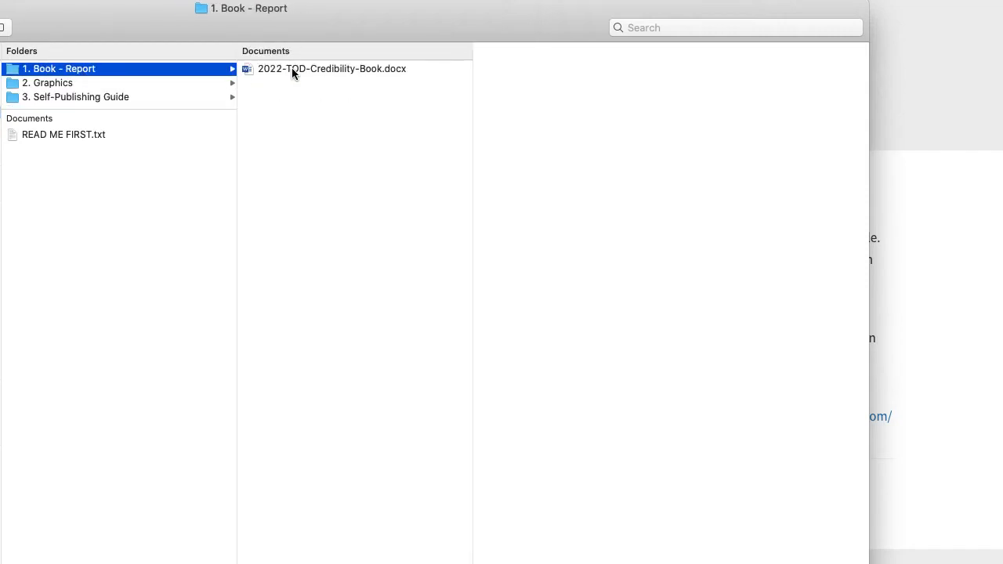
{"action": "mouse_move", "coordinate": [384, 76]}
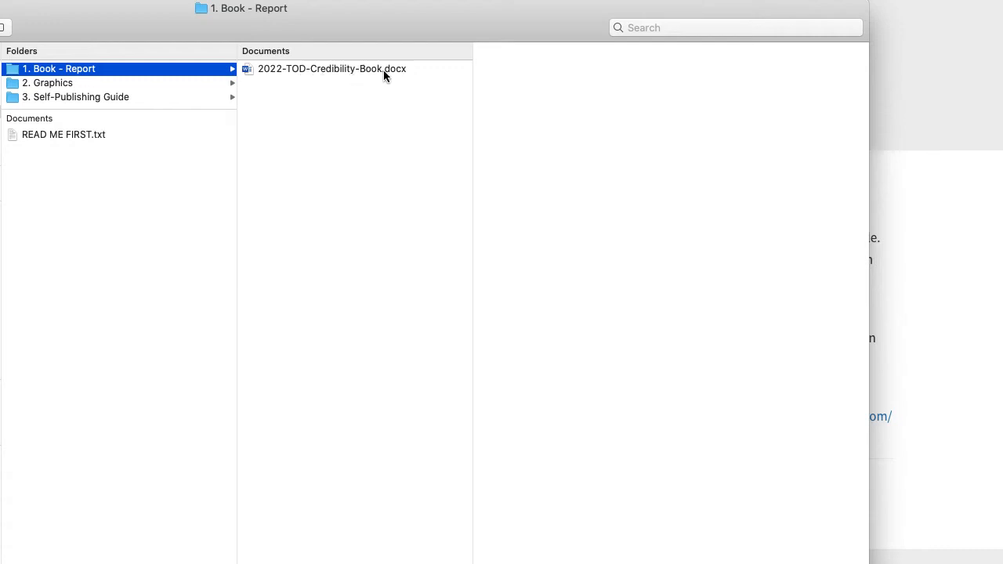
{"action": "mouse_move", "coordinate": [343, 73]}
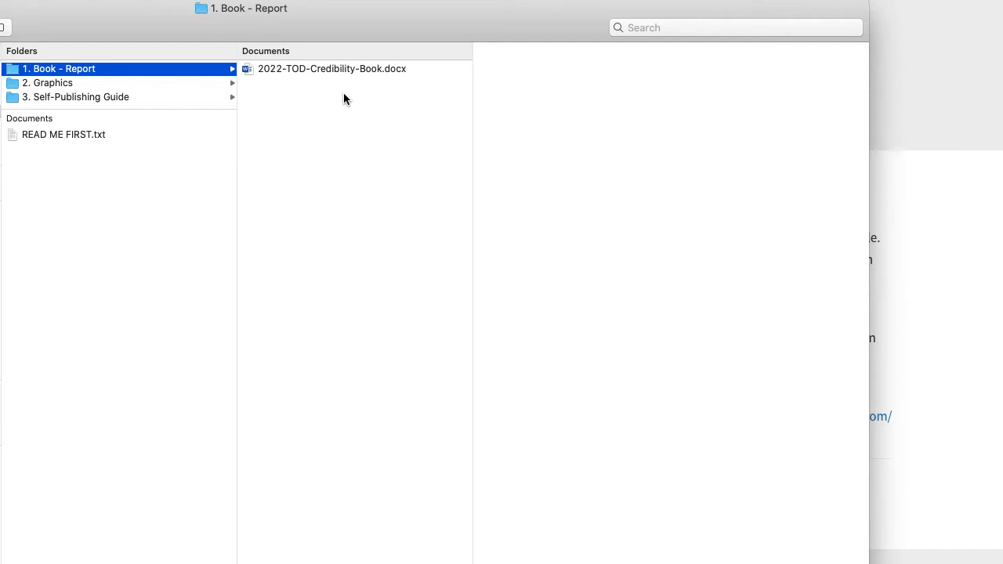
{"action": "mouse_move", "coordinate": [341, 89]}
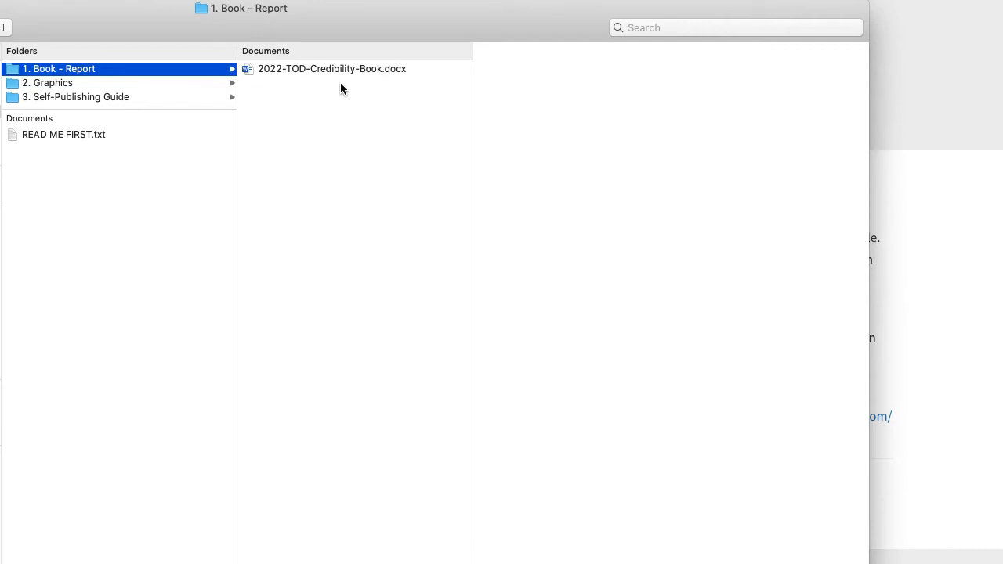
{"action": "mouse_move", "coordinate": [343, 29]}
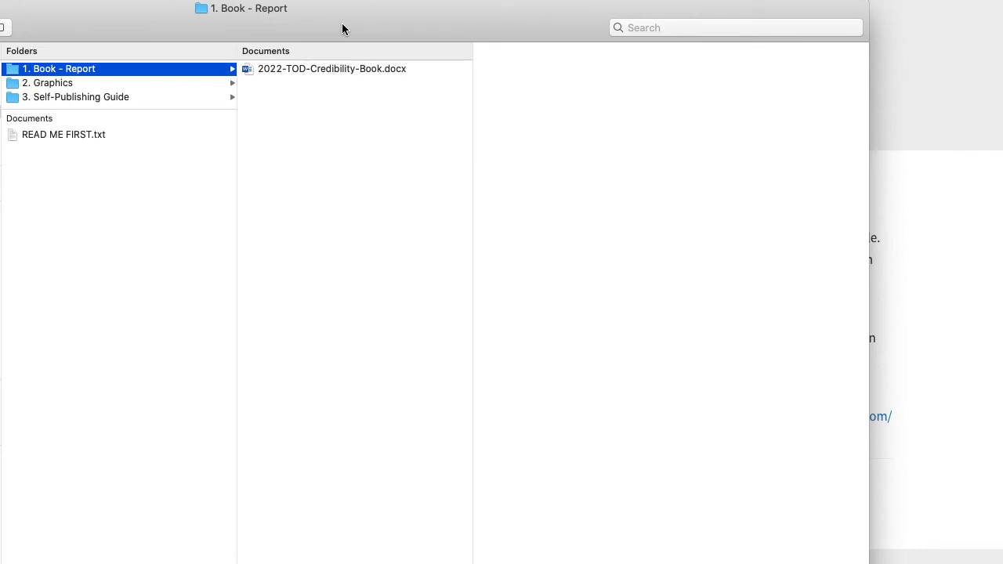
{"action": "mouse_move", "coordinate": [369, 29]}
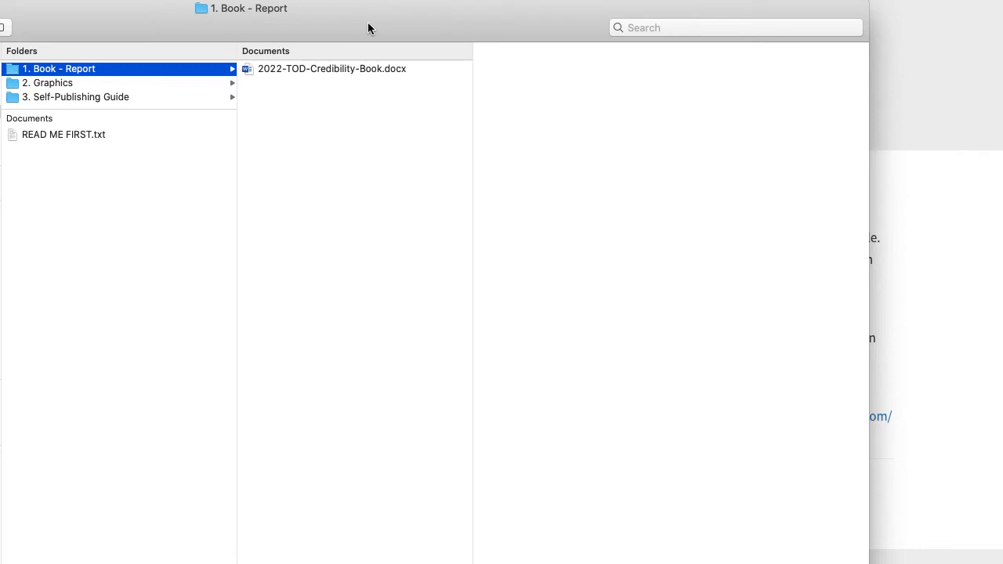
{"action": "mouse_move", "coordinate": [306, 90]}
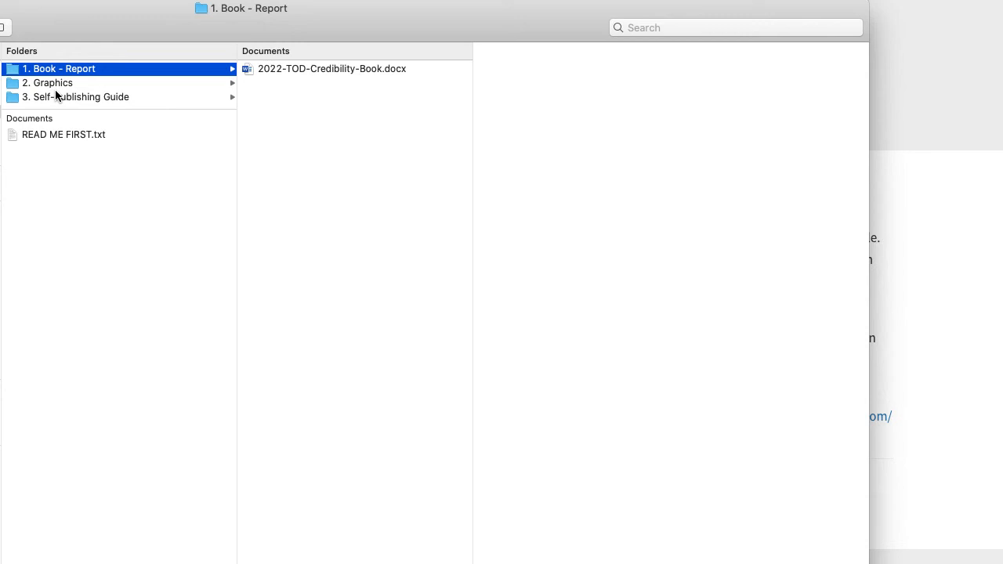
View the three PSD cover files in 2. Graphics, then show the 3. Self-Publishing Guide folder
{"action": "left_click", "coordinate": [48, 82]}
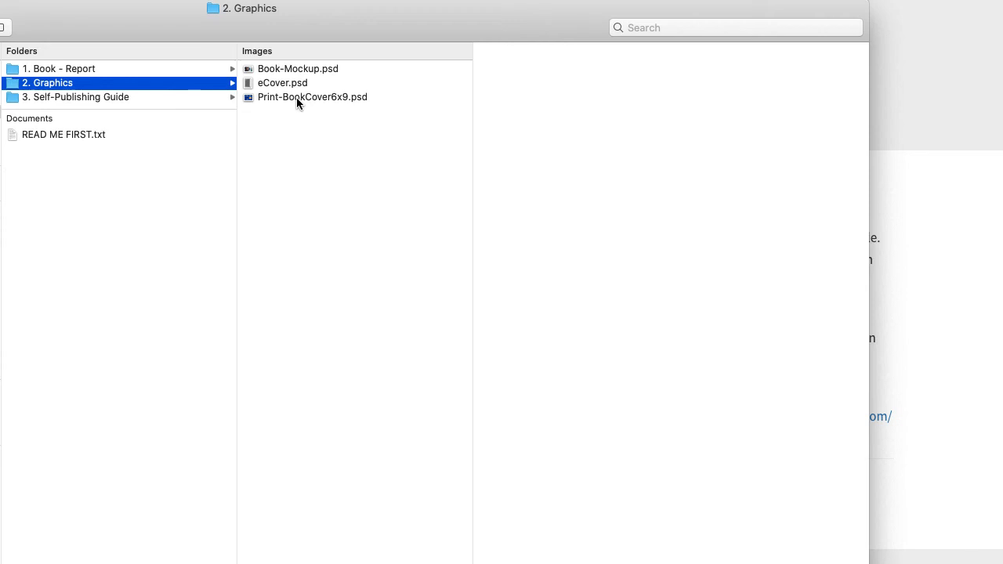
{"action": "mouse_move", "coordinate": [315, 102]}
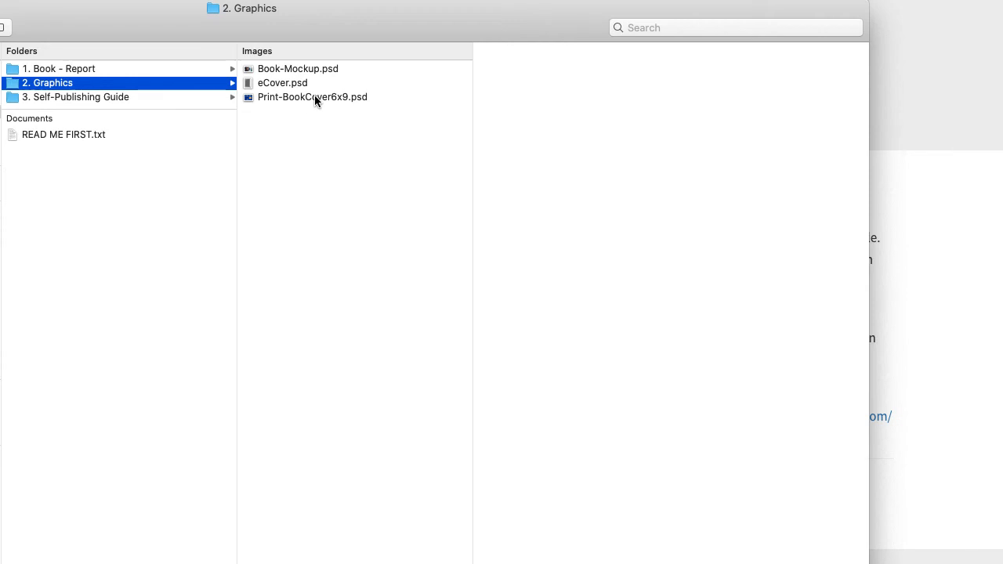
{"action": "left_click", "coordinate": [76, 96]}
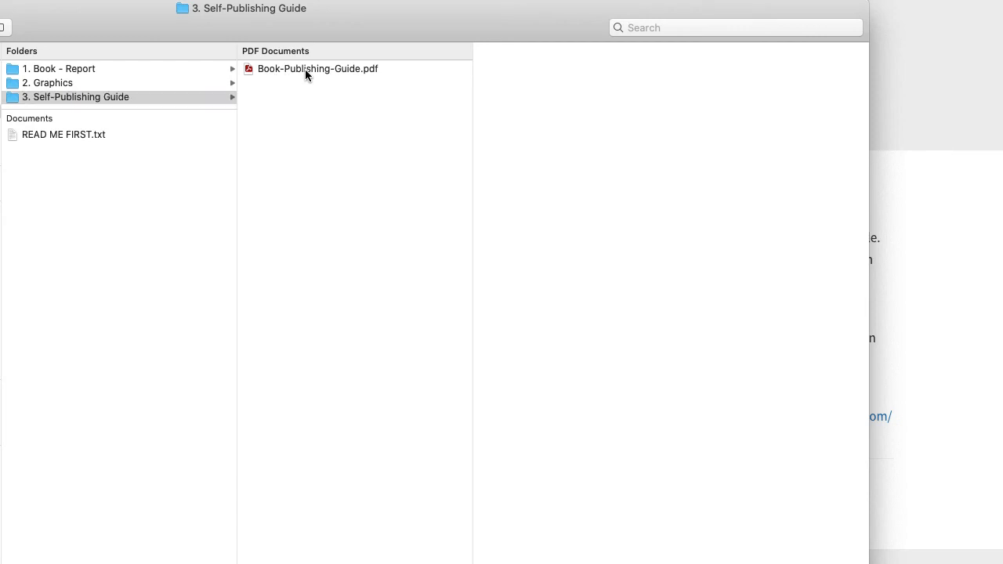
Preview the 4-page Book-Publishing-Guide.pdf, then return to the 1. Book - Report folder
{"action": "left_click", "coordinate": [317, 68]}
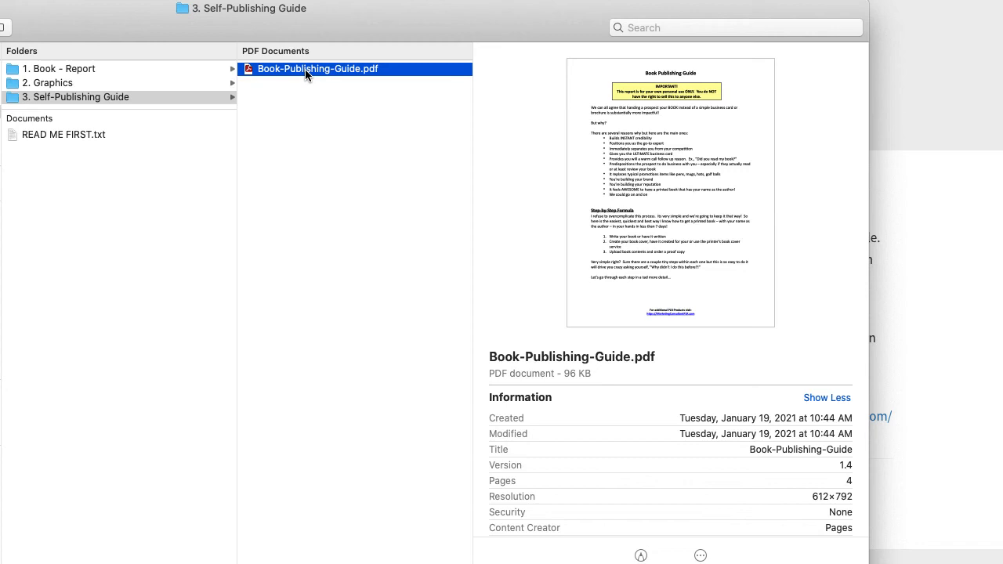
{"action": "mouse_move", "coordinate": [67, 72]}
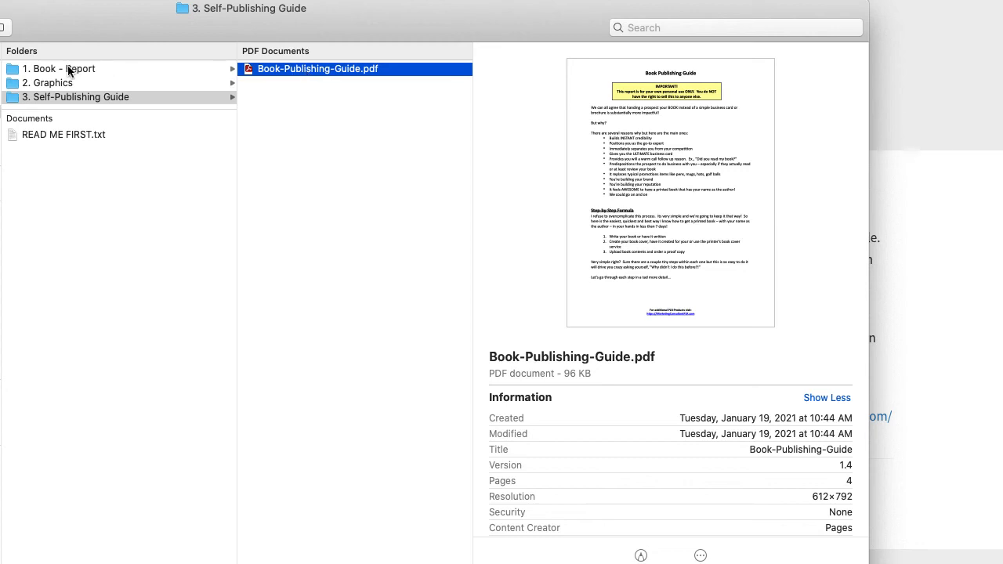
{"action": "left_click", "coordinate": [63, 68]}
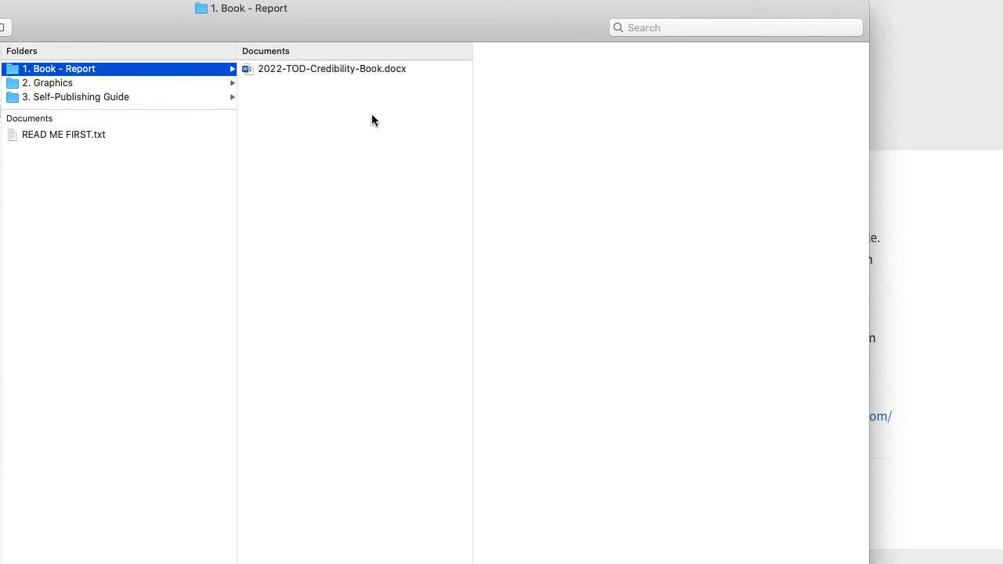
{"action": "mouse_move", "coordinate": [119, 107]}
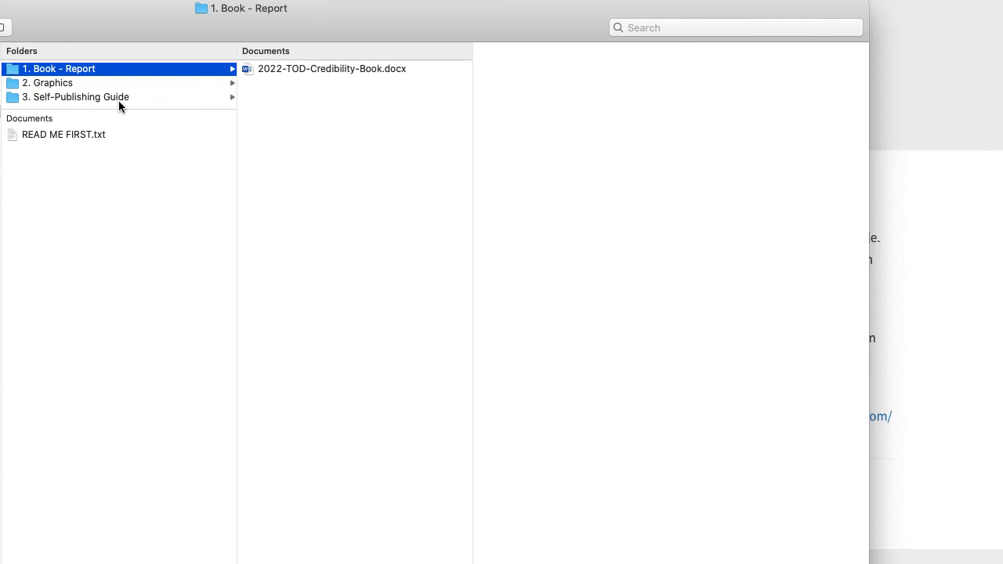
Revisit Self-Publishing Guide, return to Book - Report, and preview the 41 KB Credibility Book docx
{"action": "left_click", "coordinate": [74, 96]}
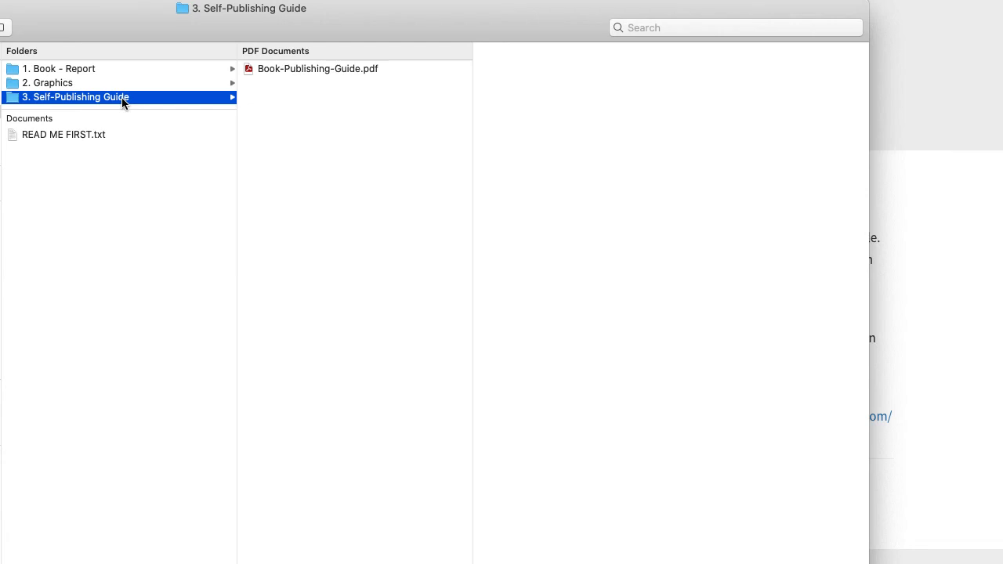
{"action": "mouse_move", "coordinate": [128, 76]}
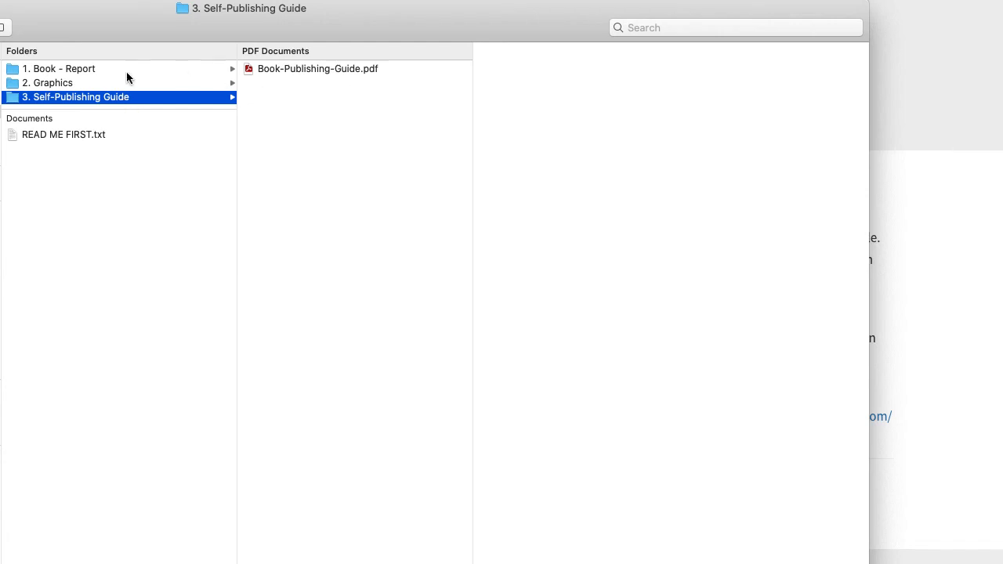
{"action": "left_click", "coordinate": [63, 69]}
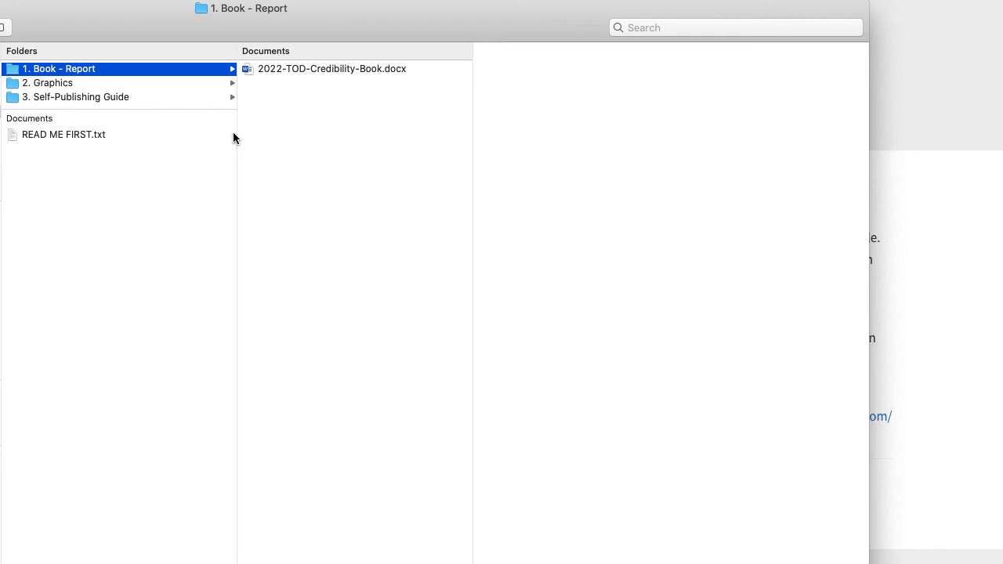
{"action": "mouse_move", "coordinate": [406, 138]}
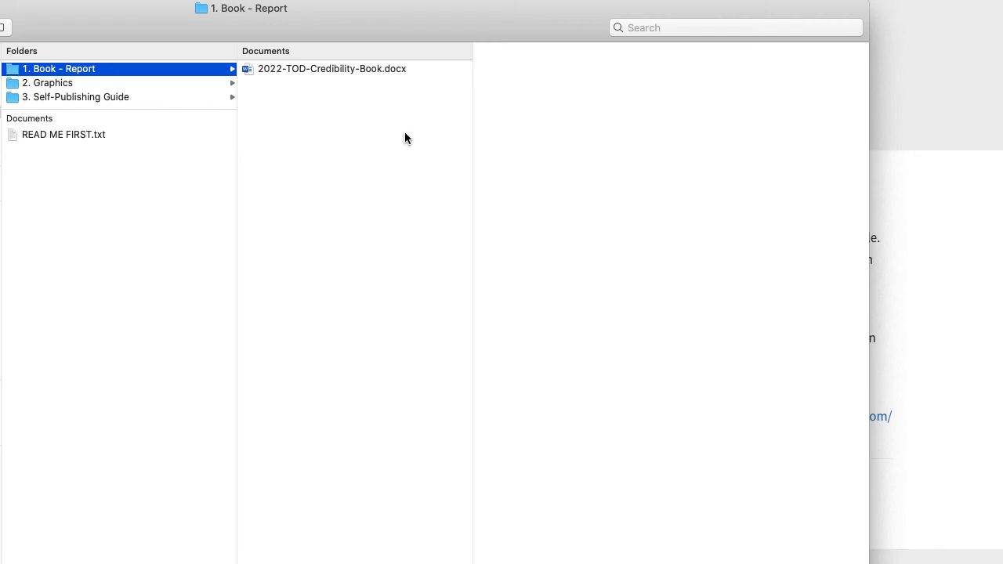
{"action": "left_click", "coordinate": [333, 69]}
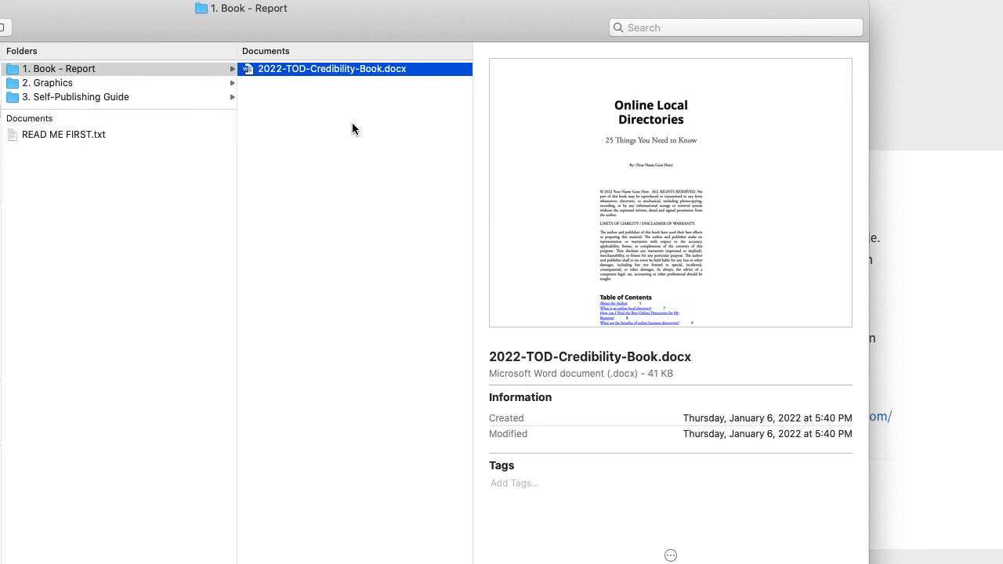
{"action": "mouse_move", "coordinate": [650, 120]}
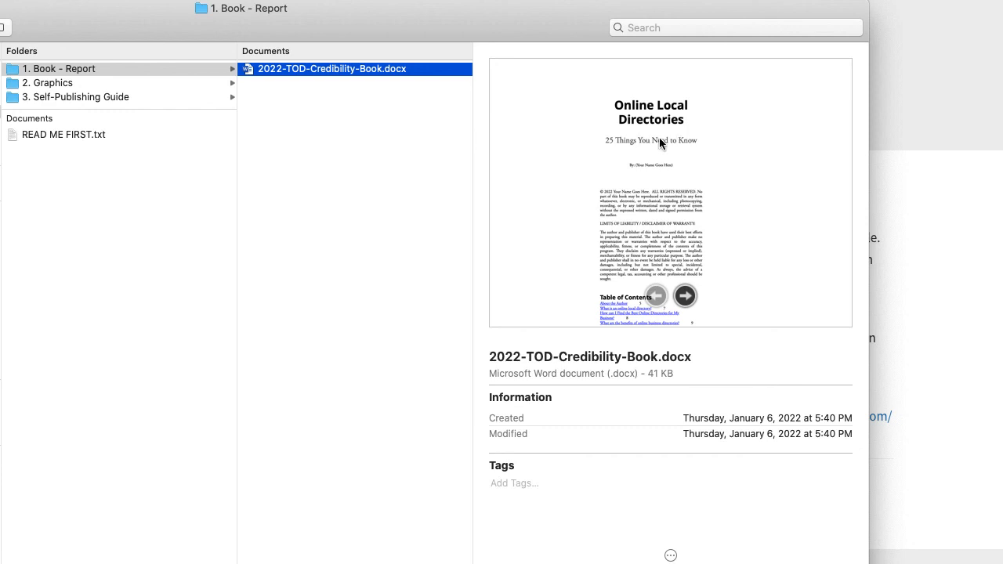
{"action": "mouse_move", "coordinate": [678, 154]}
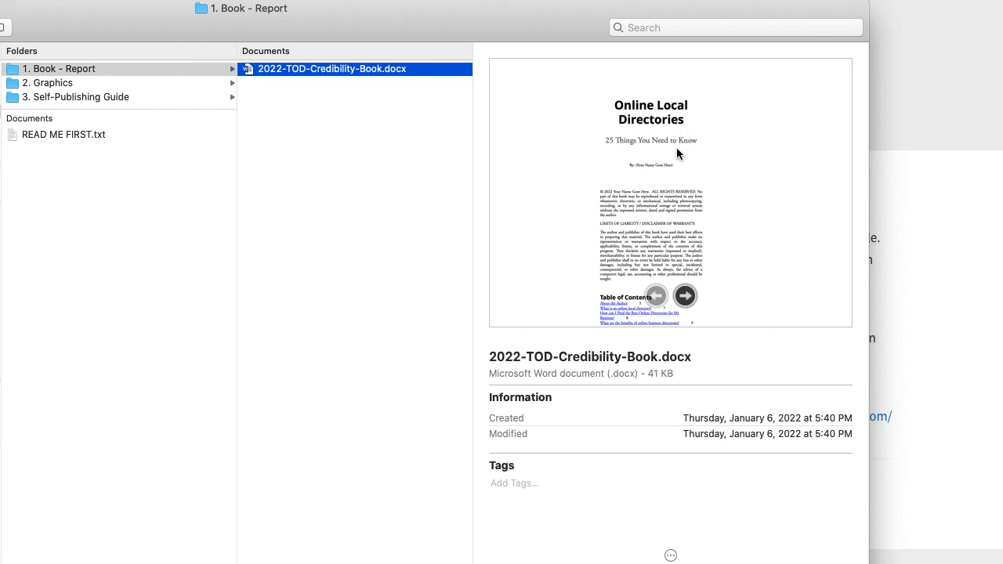
{"action": "mouse_move", "coordinate": [335, 145]}
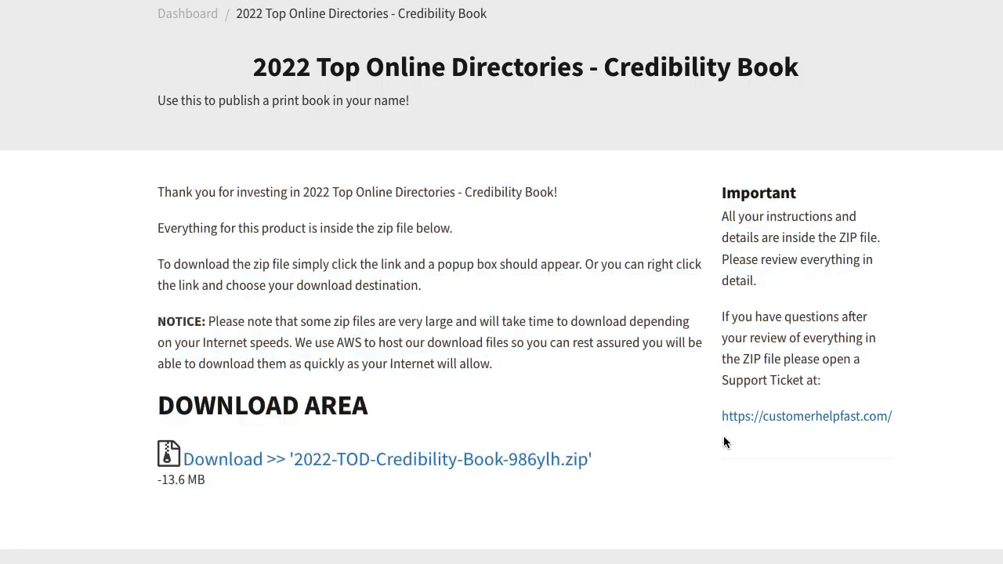
{"action": "mouse_move", "coordinate": [821, 430]}
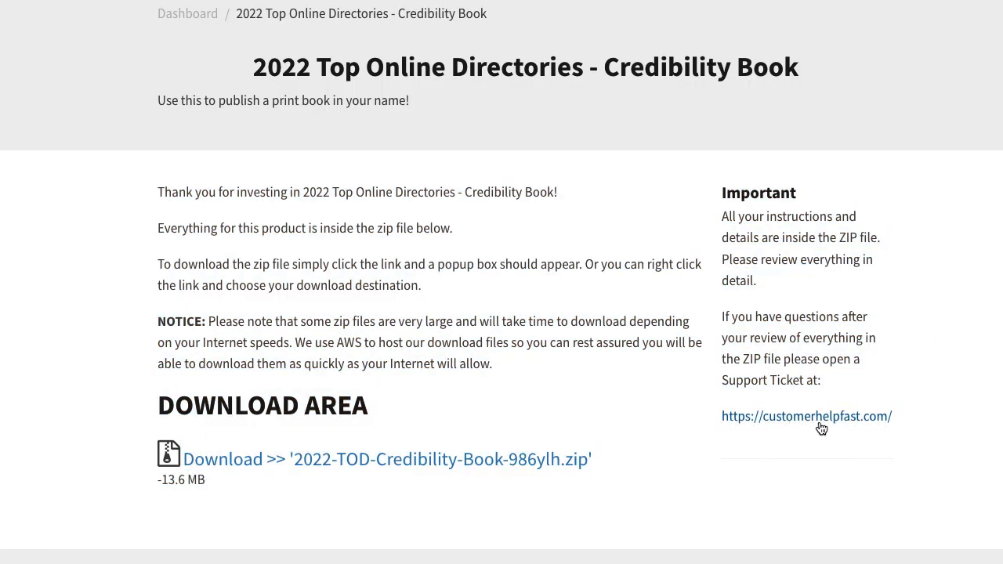
{"action": "mouse_move", "coordinate": [794, 361]}
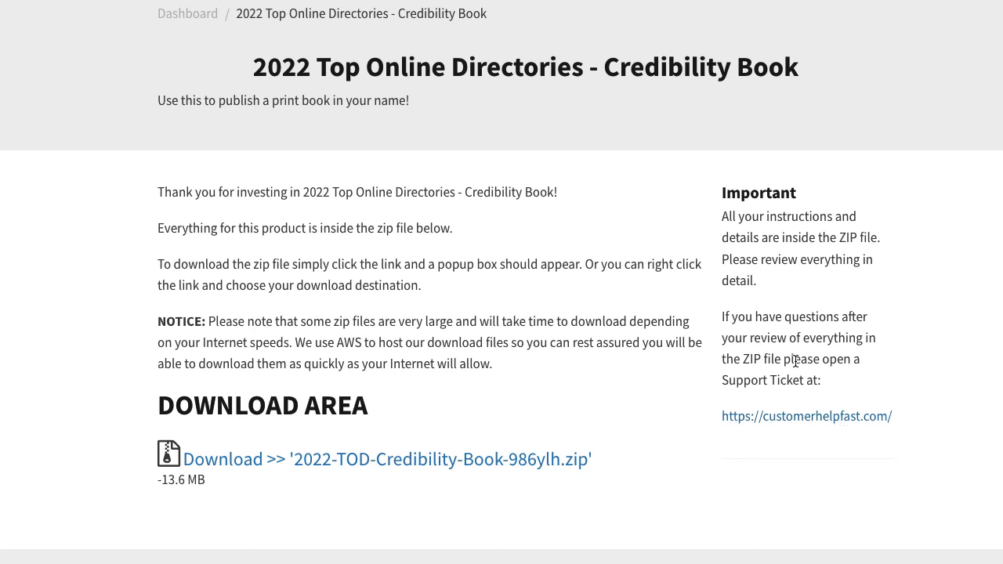
{"action": "mouse_move", "coordinate": [736, 49]}
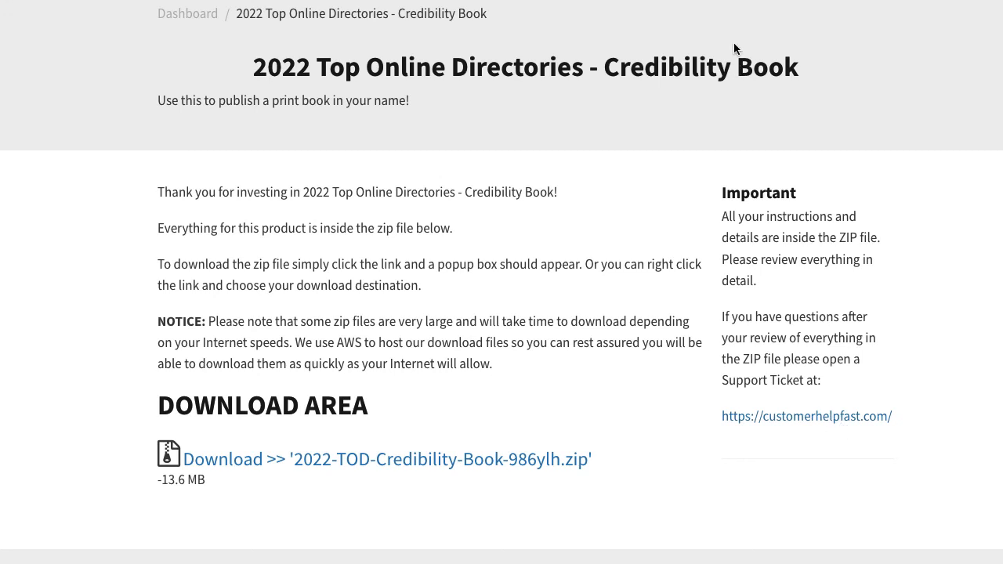